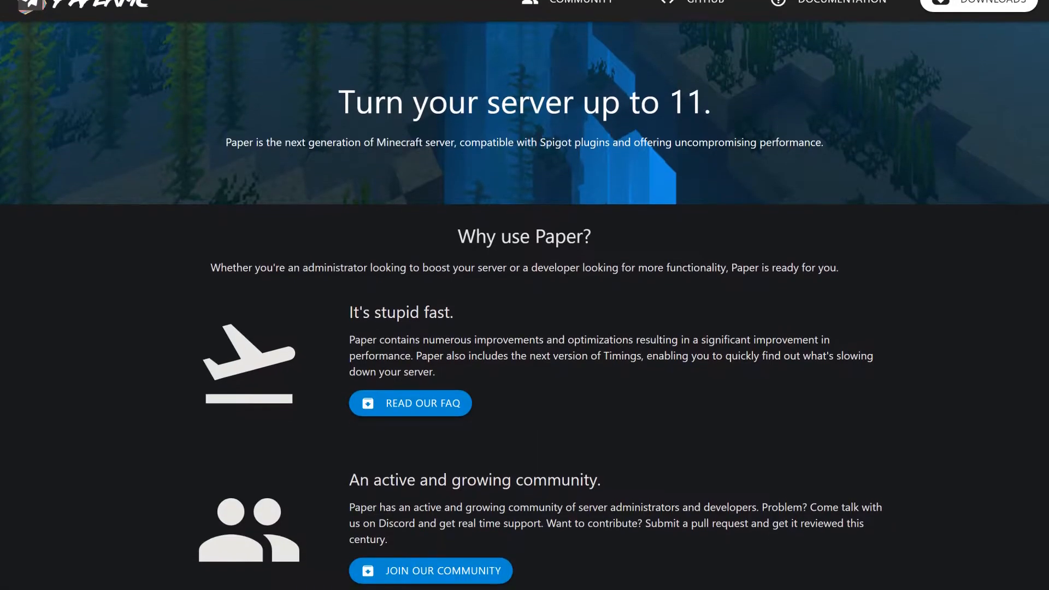
scroll(down, 3)
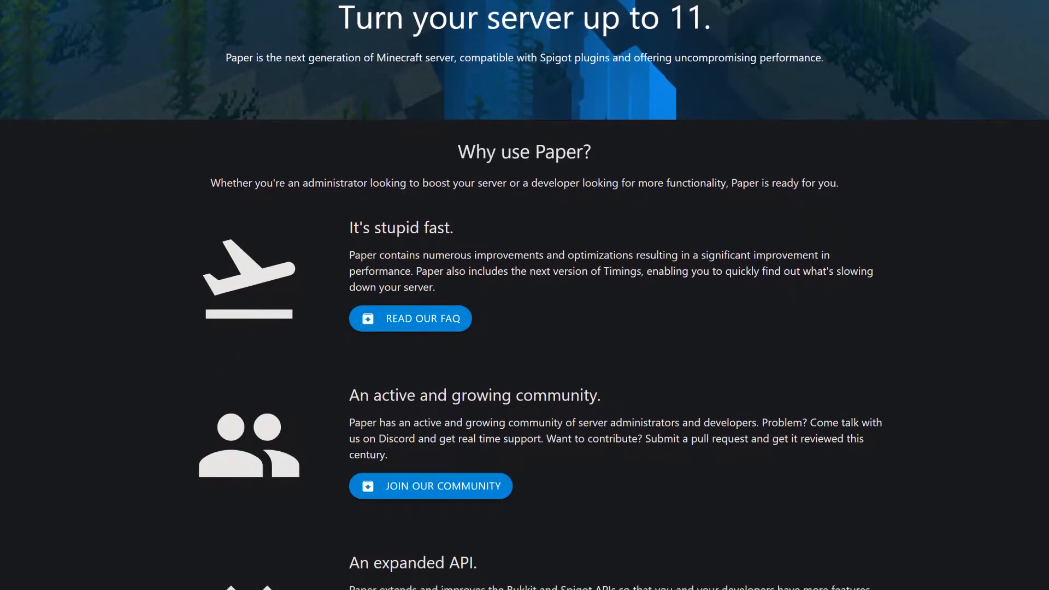
scroll(down, 3)
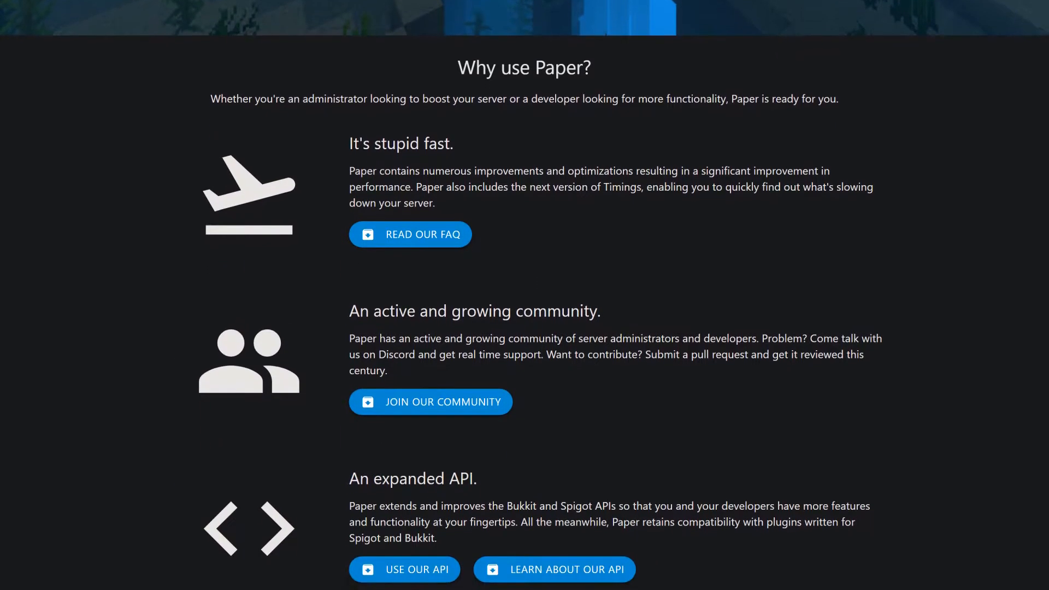
scroll(down, 3)
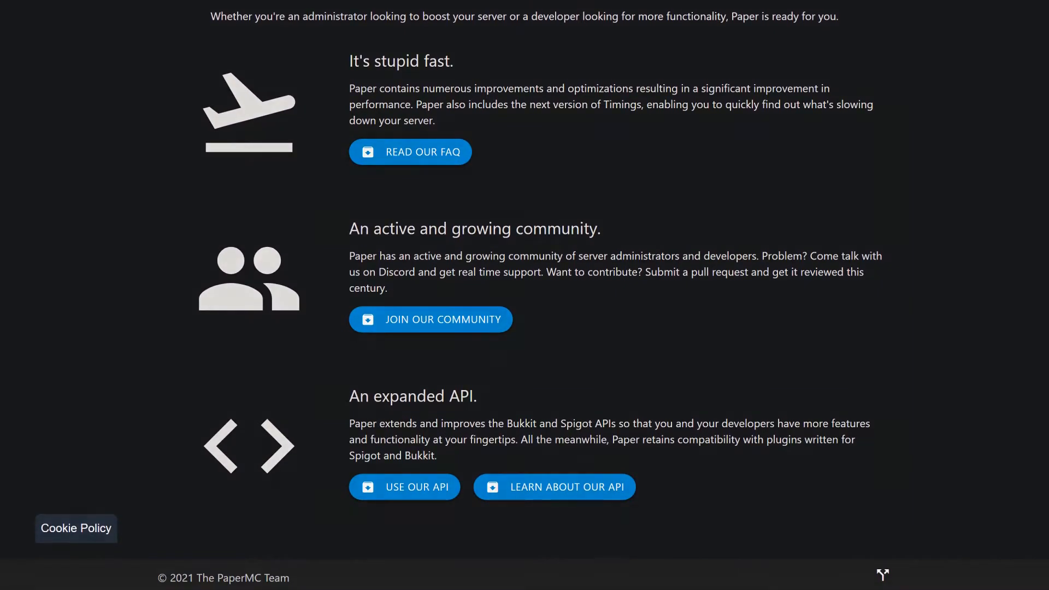